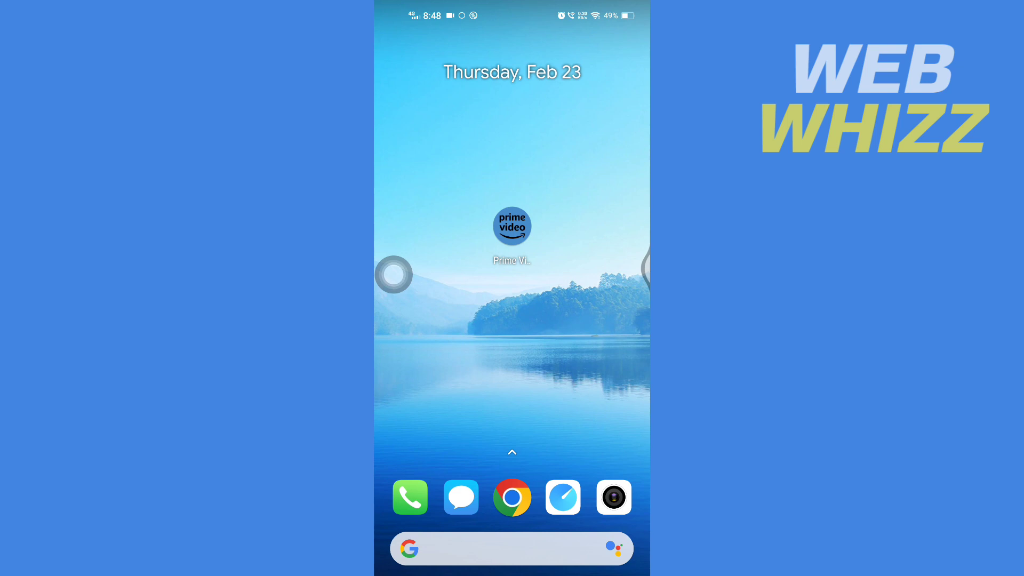
# Launch Prime Video to begin the password reset and request the one-time password
pyautogui.click(511, 225)
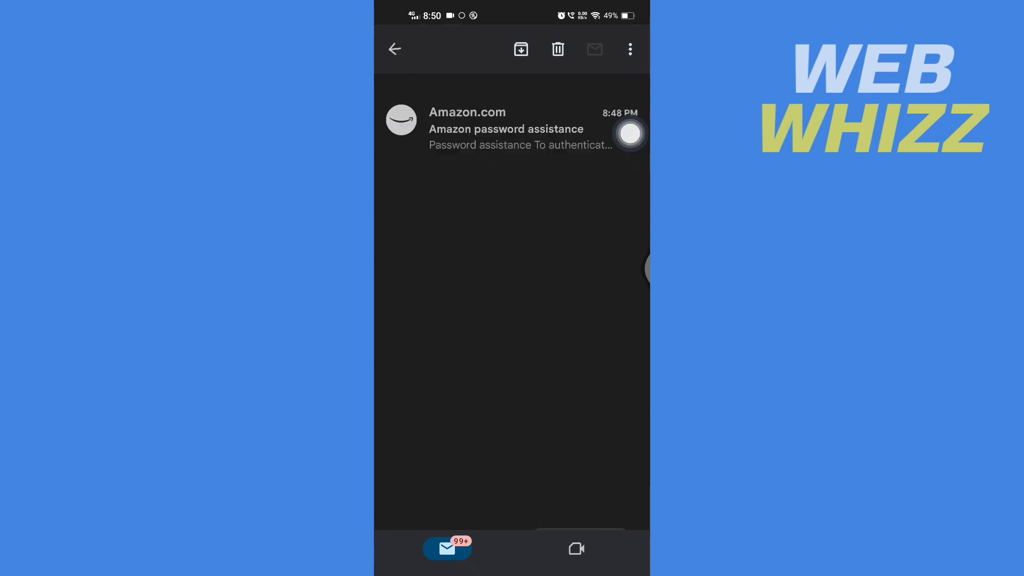
pyautogui.click(510, 128)
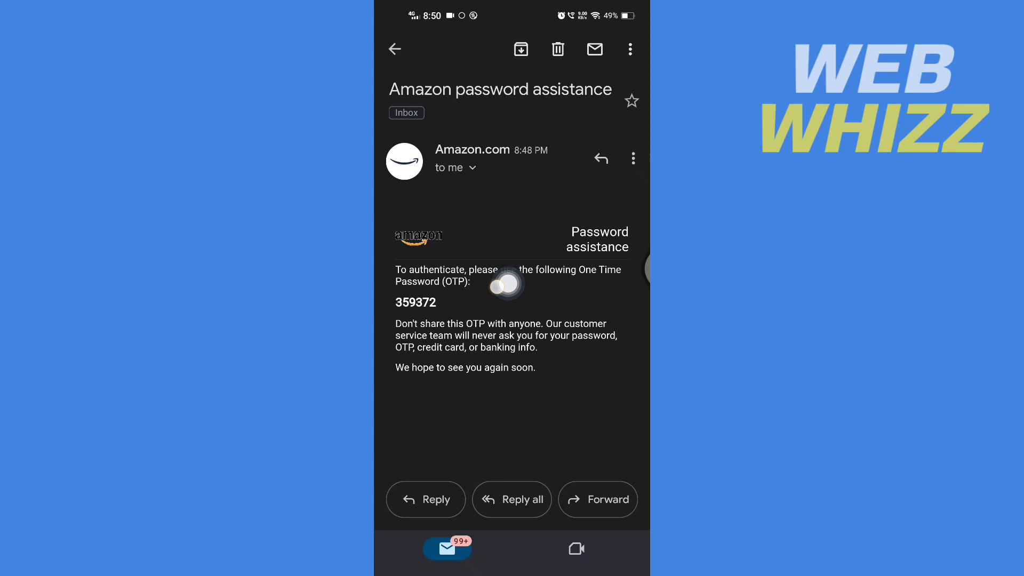